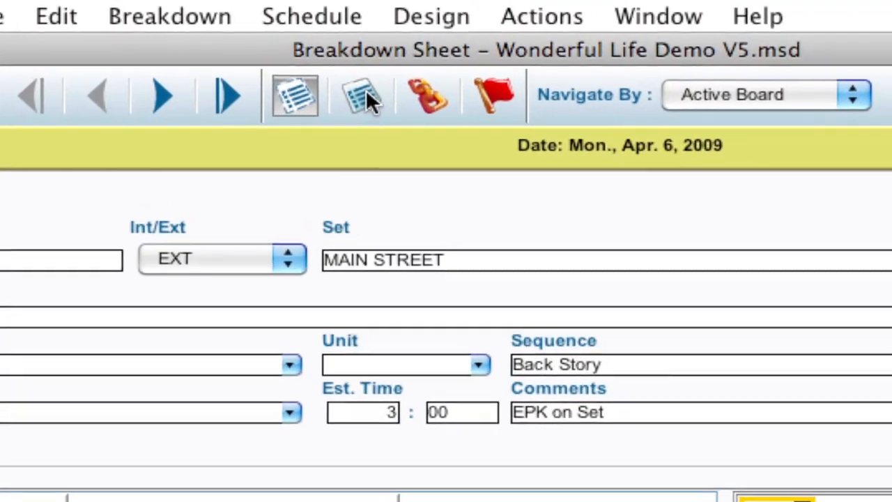
pyautogui.moveTo(363, 98)
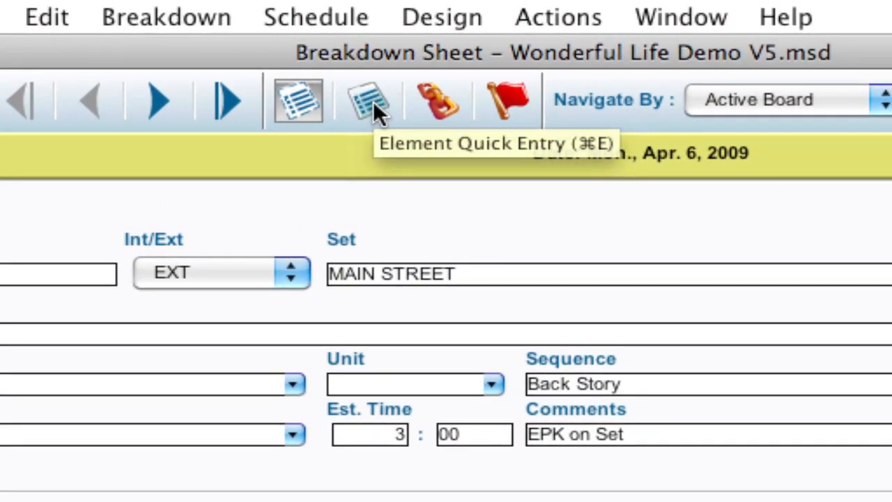
# - Bring up the Element Quick Entry window with Cmd+E over the breakdown sheet
pyautogui.press('cmd+e')
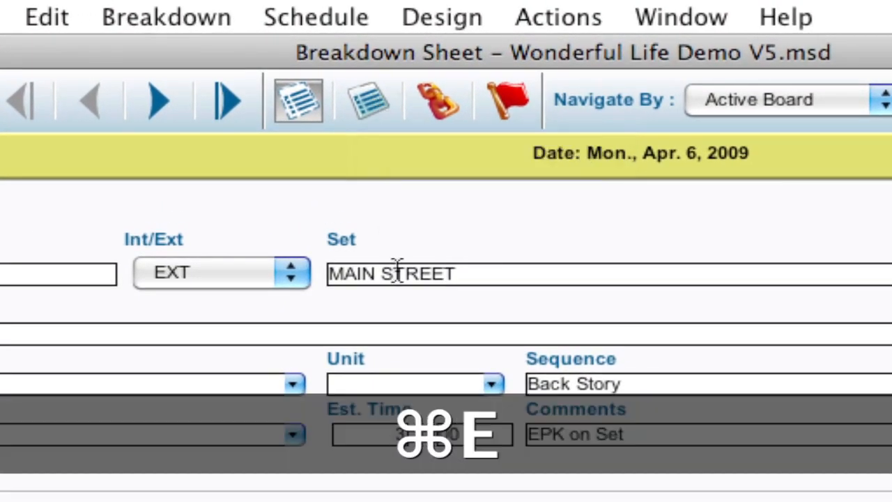
pyautogui.press('cmd+e')
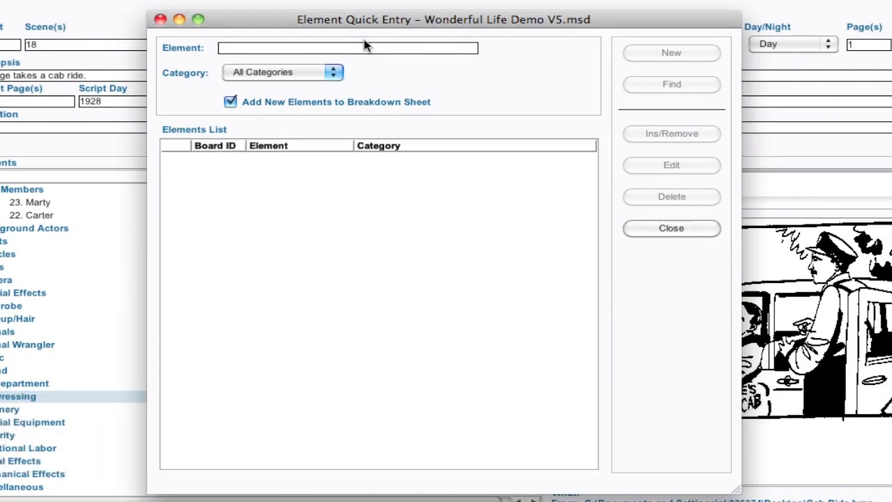
# - Enter geo as the element search term across All Categories
pyautogui.write('ge')
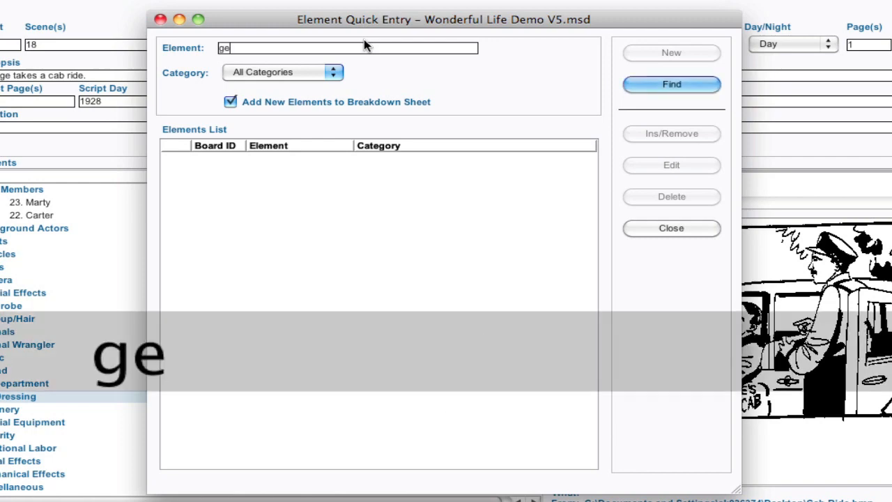
pyautogui.write('o')
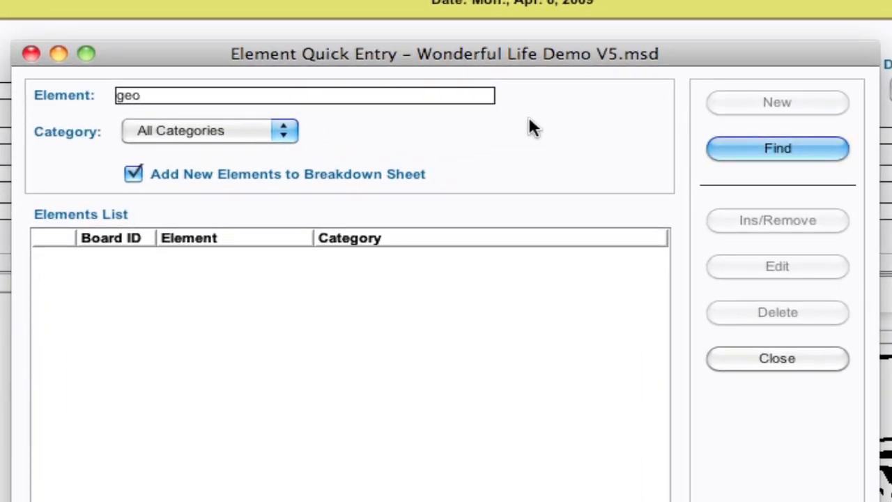
pyautogui.moveTo(446, 132)
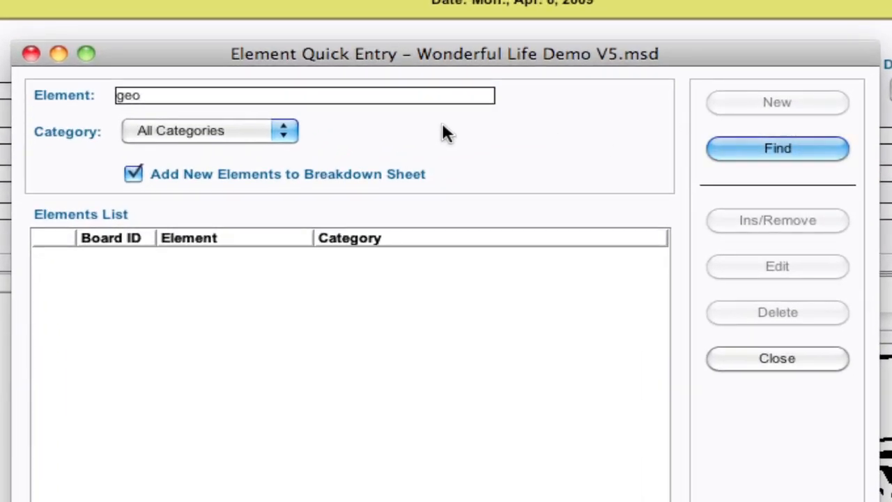
pyautogui.moveTo(156, 142)
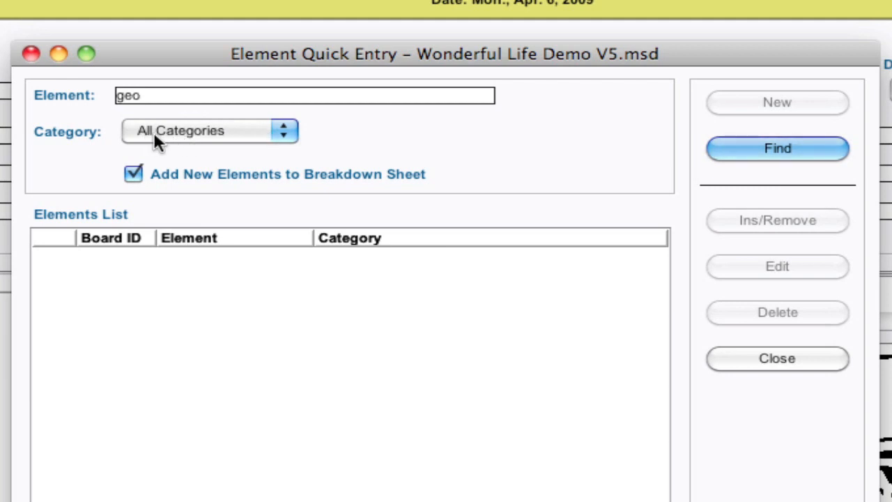
pyautogui.moveTo(407, 174)
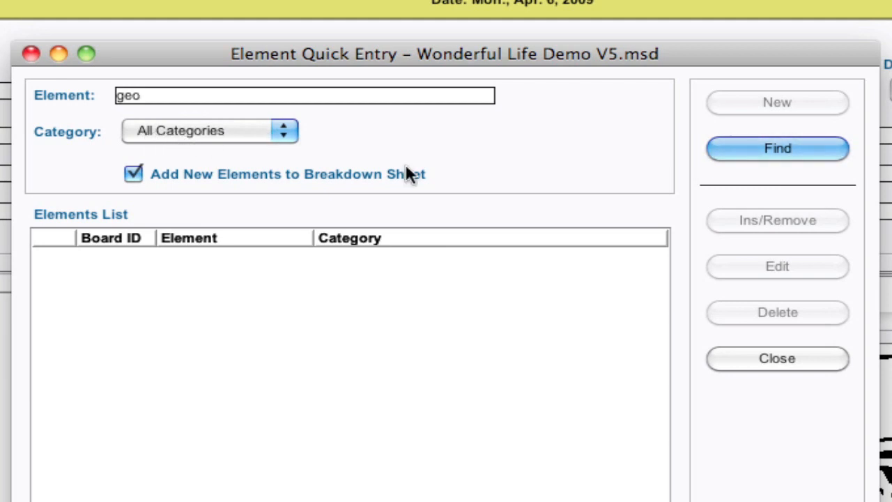
pyautogui.moveTo(480, 128)
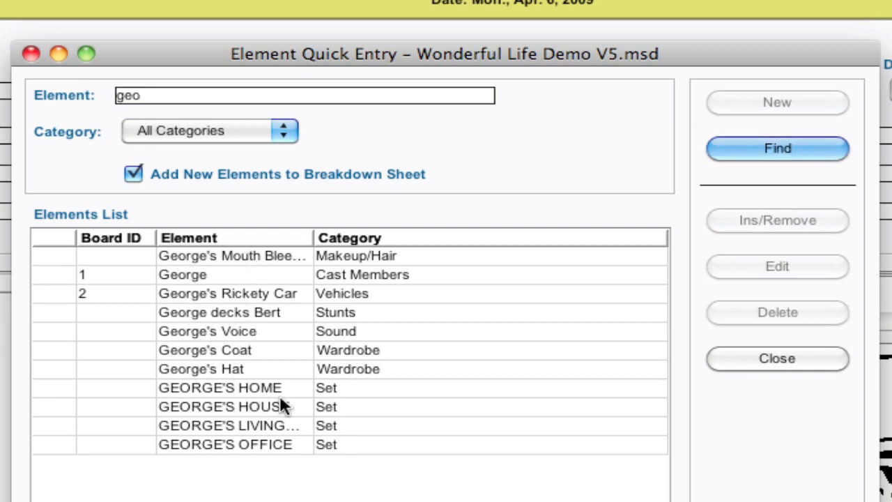
pyautogui.moveTo(365, 363)
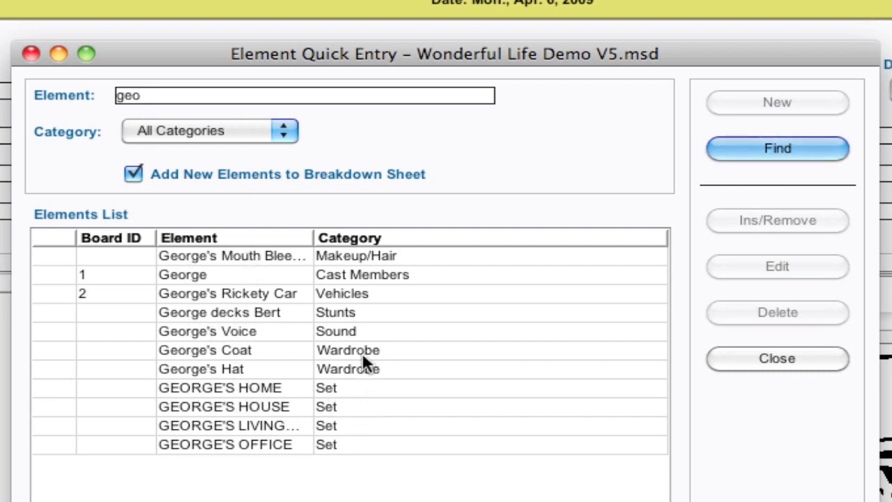
pyautogui.moveTo(366, 312)
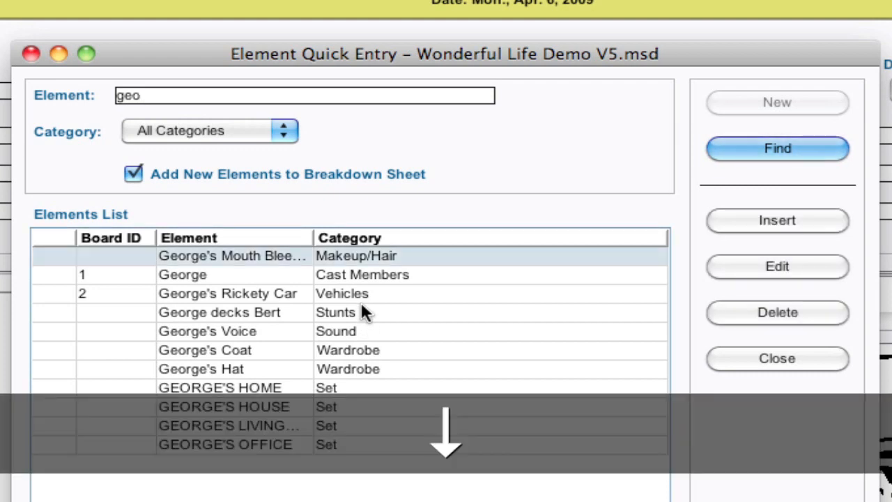
# - Select an element from the eleven George-related geo results
pyautogui.click(229, 293)
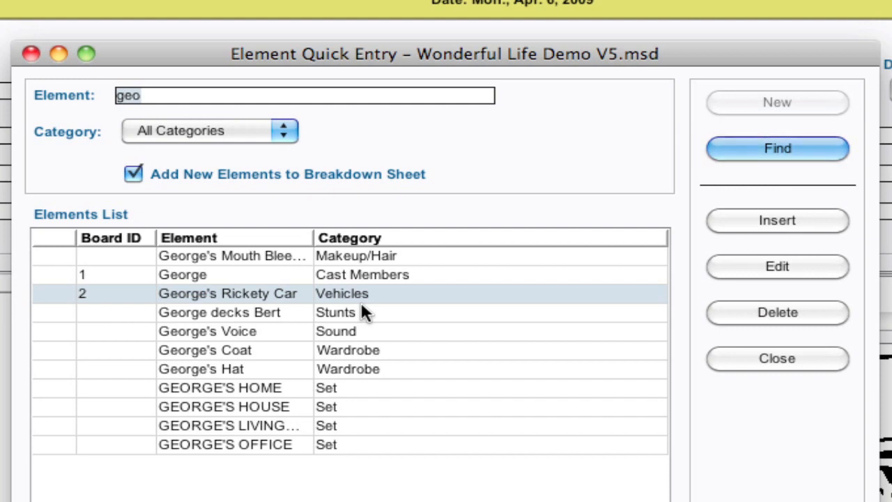
# - Find elements matching ma and insert Mary onto the breakdown sheet
pyautogui.write('ma')
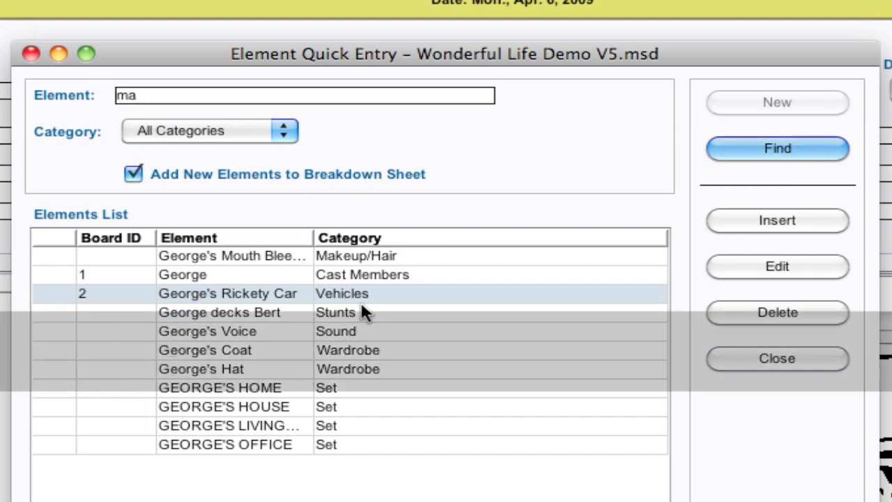
pyautogui.click(778, 147)
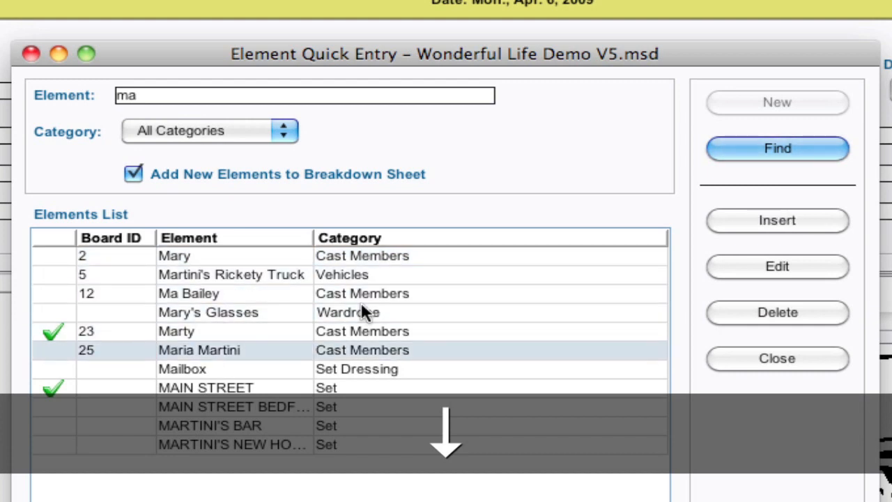
pyautogui.click(231, 273)
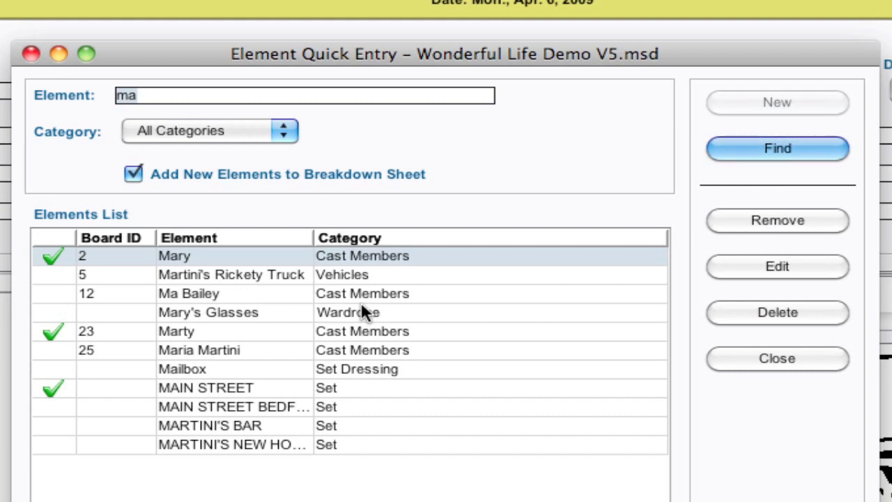
# - Search pr:Cane in the Props category and create Cane as a new prop
pyautogui.write('p')
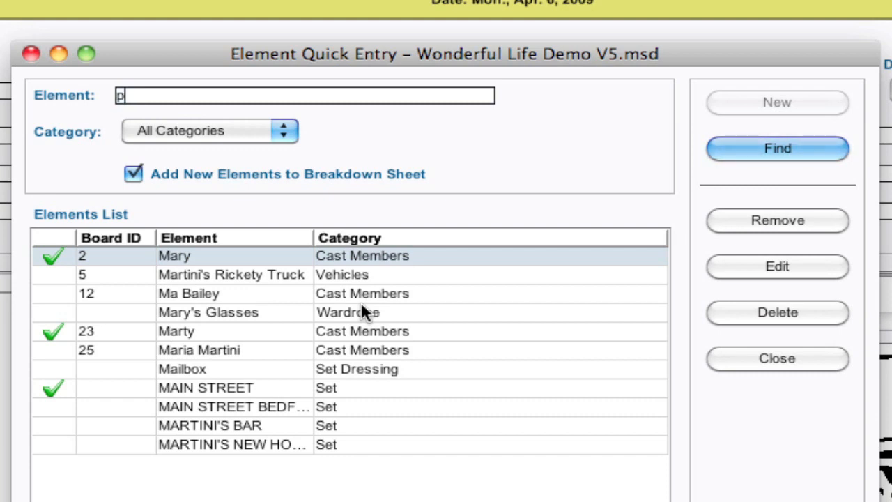
pyautogui.write('r:')
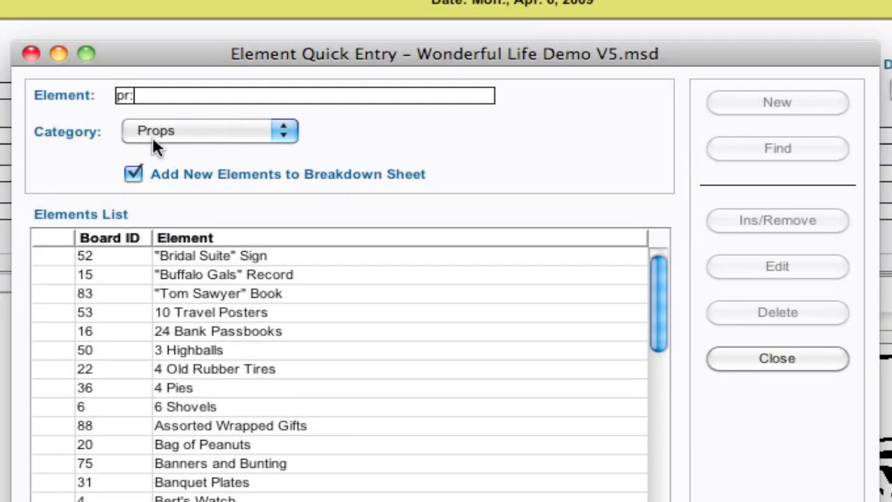
pyautogui.write('C')
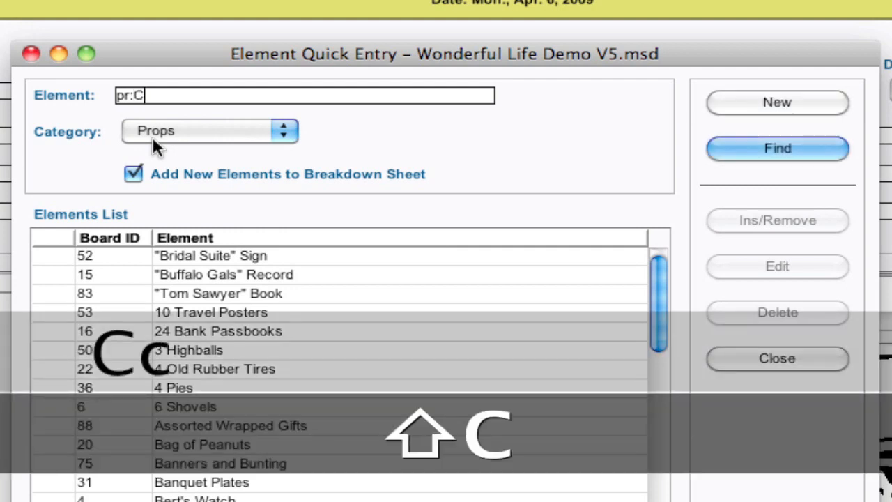
pyautogui.write('ane')
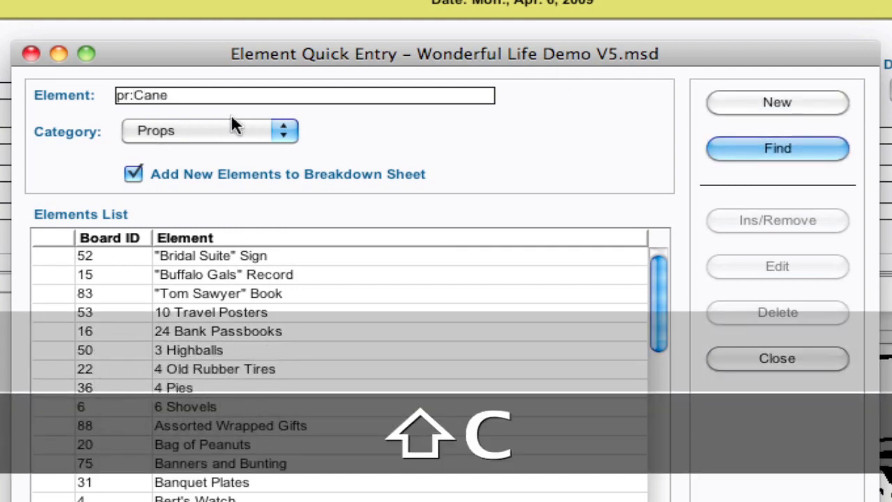
pyautogui.click(778, 147)
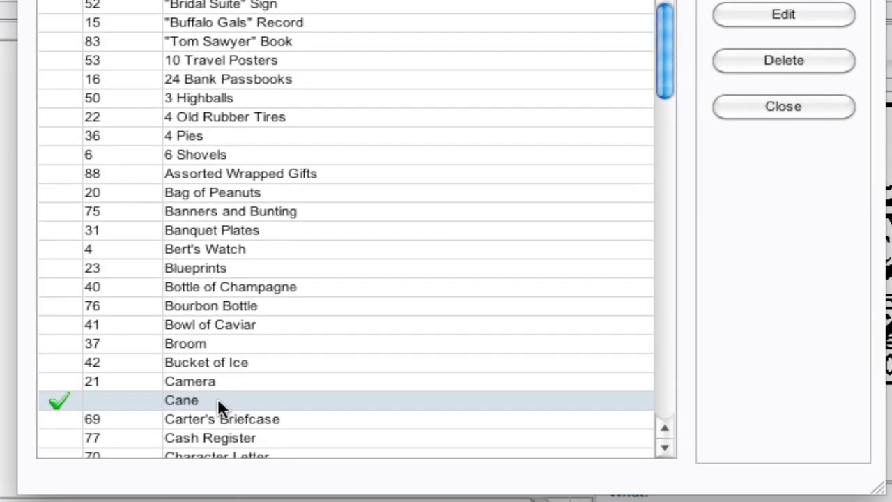
pyautogui.moveTo(118, 117)
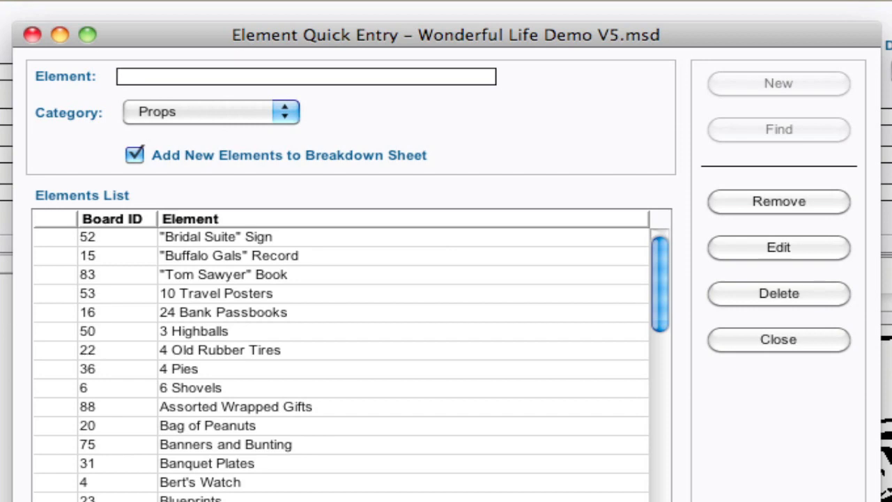
# - Re-enter geo in the Element field after confirming Cane was added
pyautogui.write('geo')
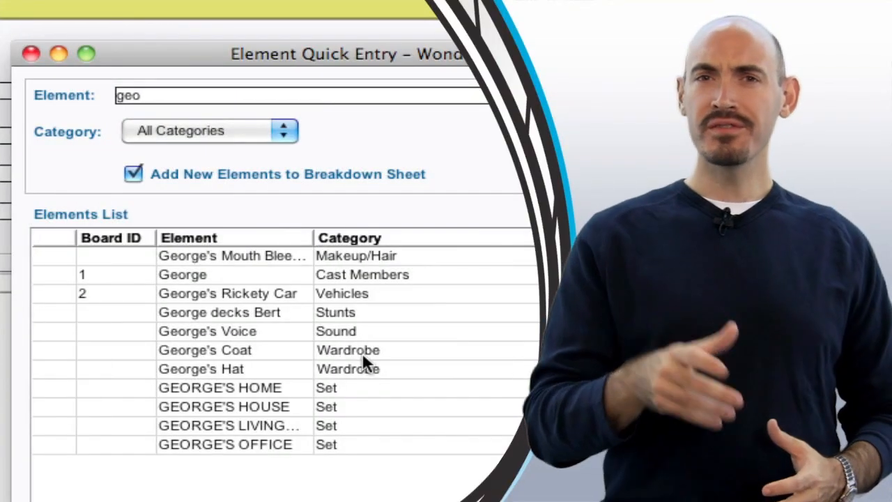